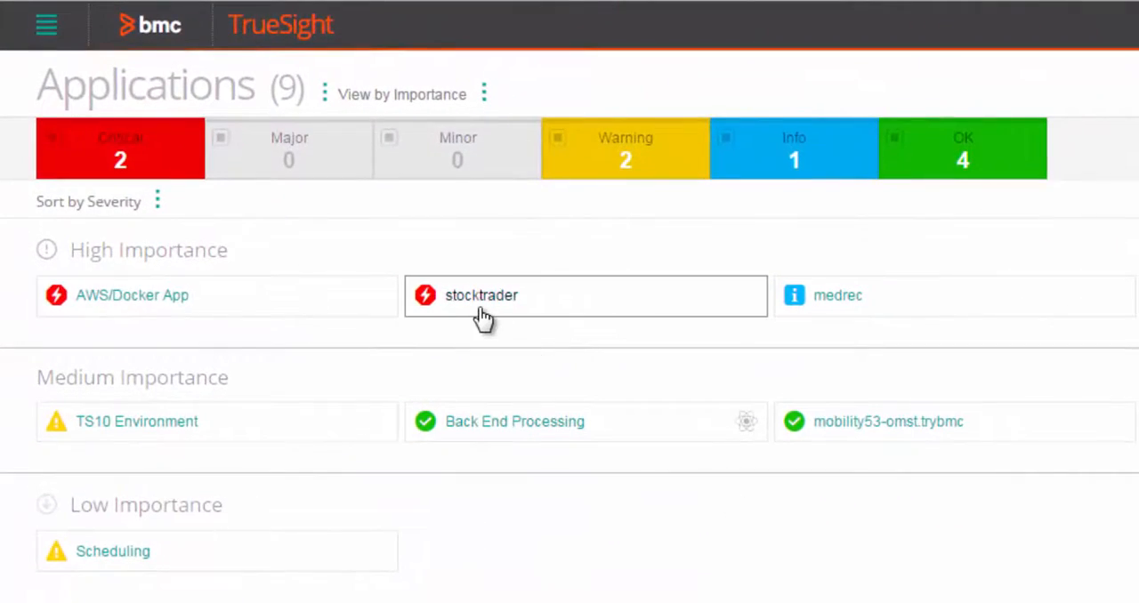
{"action": "mouse_move", "coordinate": [374, 289]}
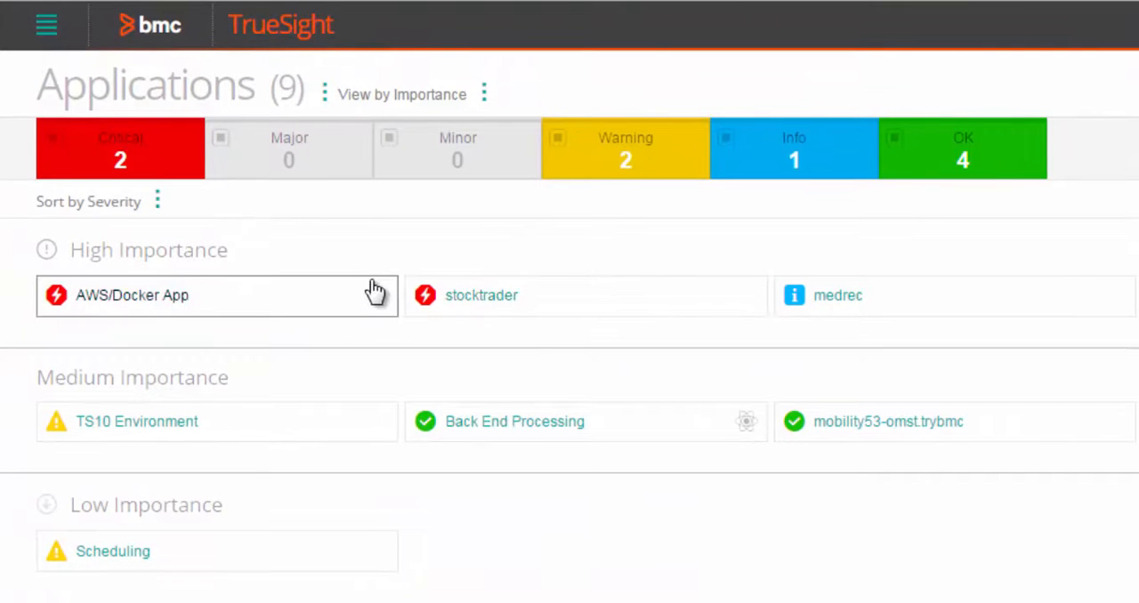
{"action": "mouse_move", "coordinate": [494, 306]}
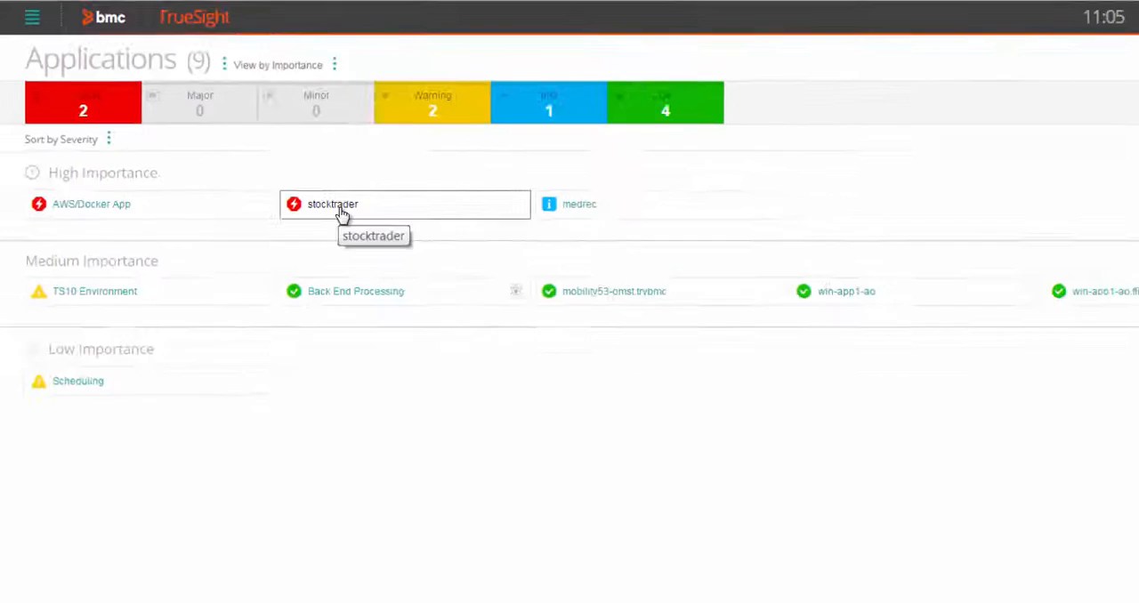
- Open the stocktrader application's monitoring page from the High Importance tiles
{"action": "left_click", "coordinate": [331, 203]}
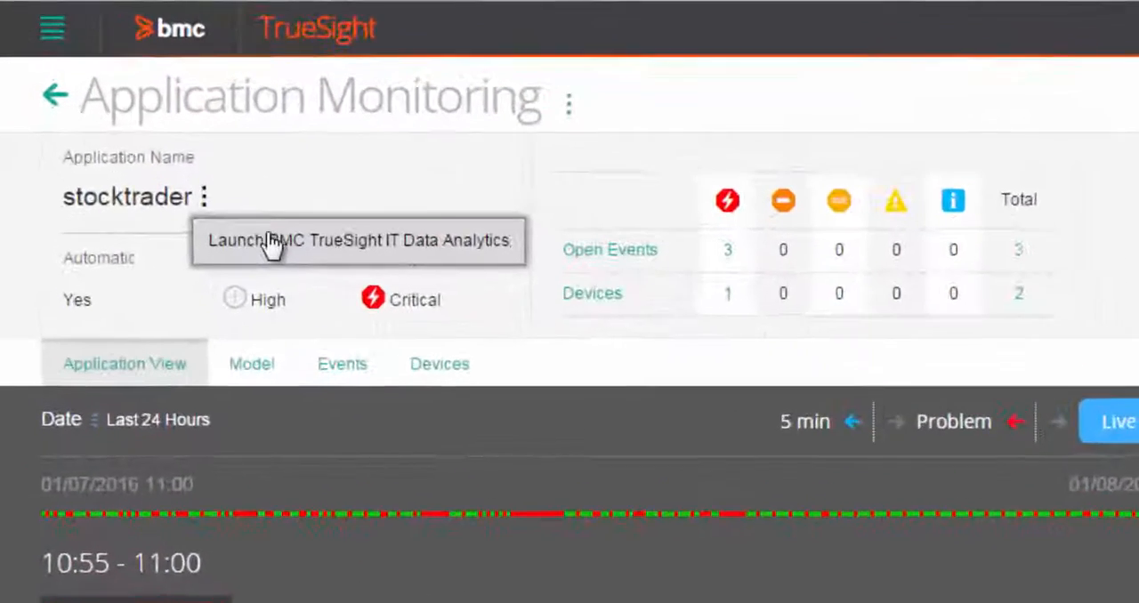
- Launch IT Data Analytics with a log search filtered to the stocktrader application
{"action": "left_click", "coordinate": [357, 241]}
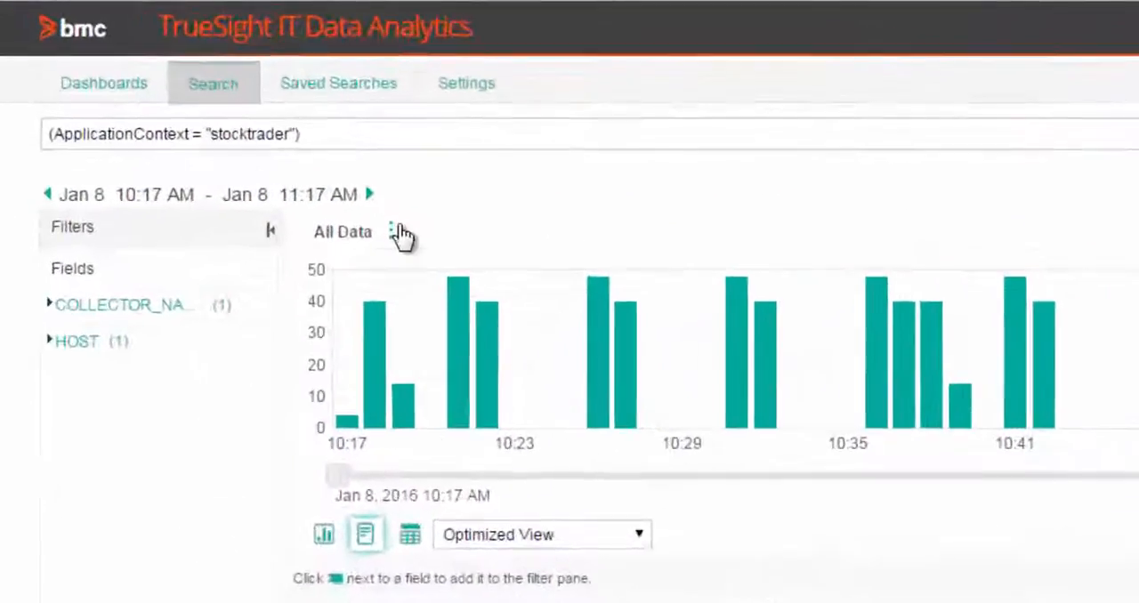
- Choose Compare Data from the All Data options for the stocktrader search
{"action": "left_click", "coordinate": [392, 232]}
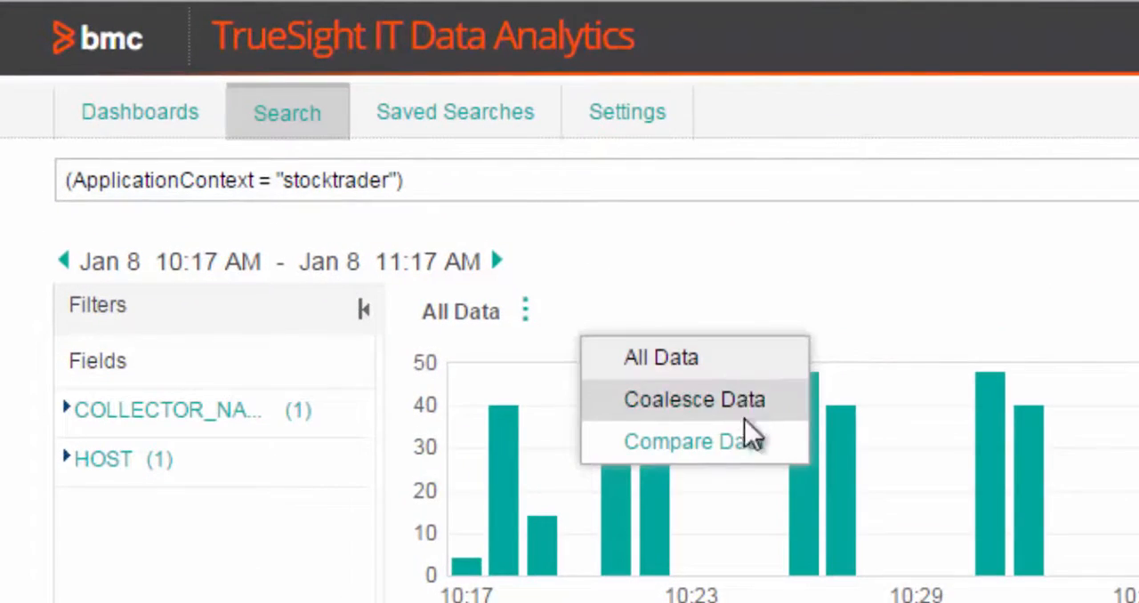
{"action": "left_click", "coordinate": [694, 399]}
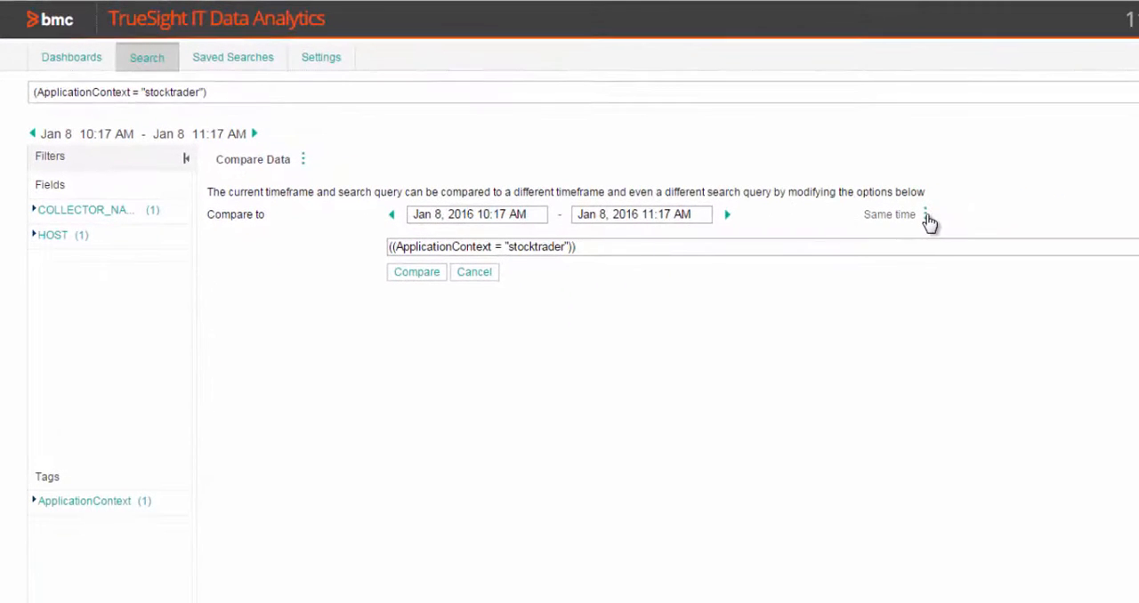
- Compare the stocktrader logs against the previous day (same duration), then return to All Data
{"action": "left_click", "coordinate": [926, 213]}
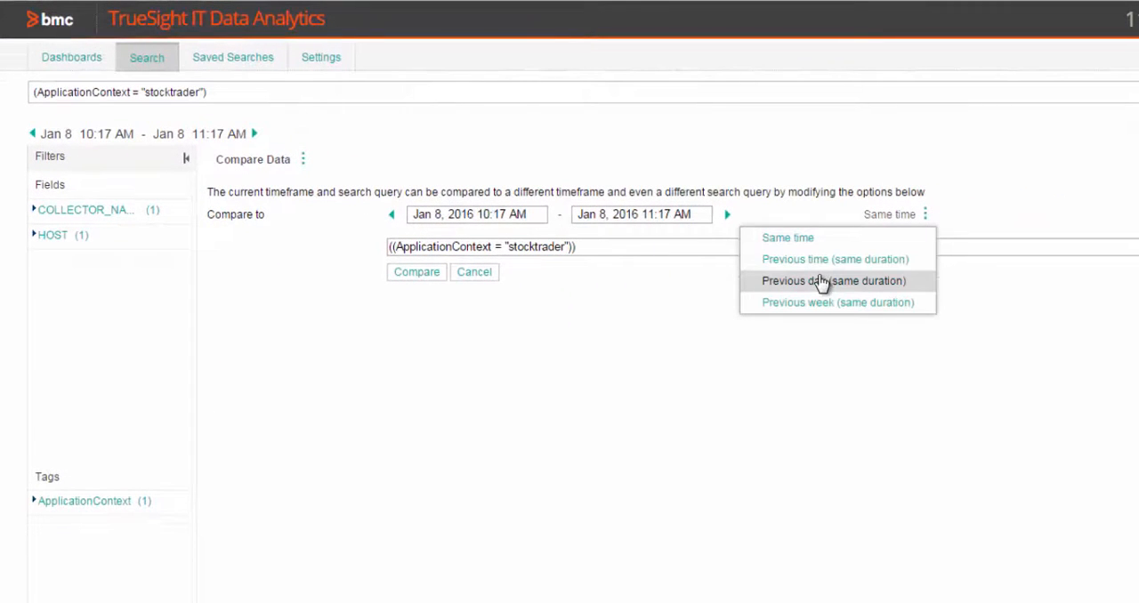
{"action": "left_click", "coordinate": [833, 281]}
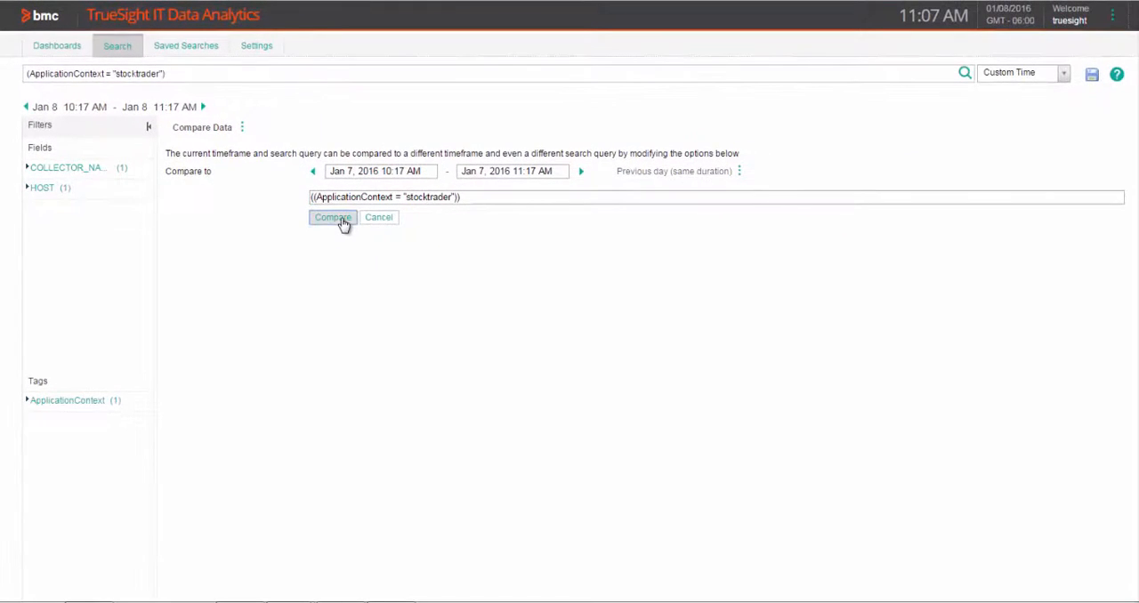
{"action": "left_click", "coordinate": [331, 217]}
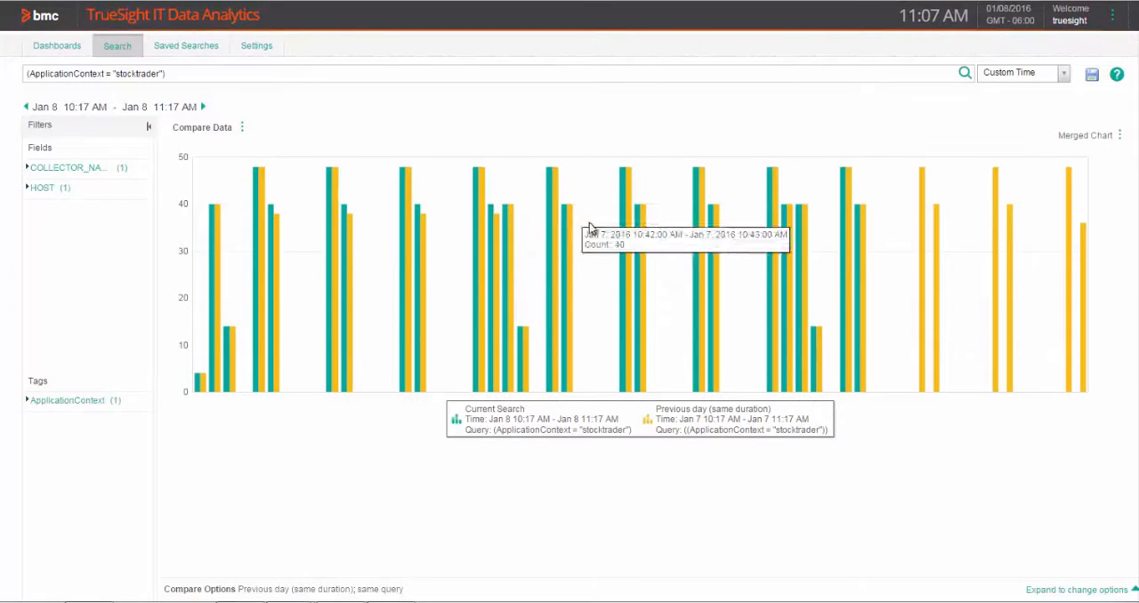
{"action": "mouse_move", "coordinate": [755, 253]}
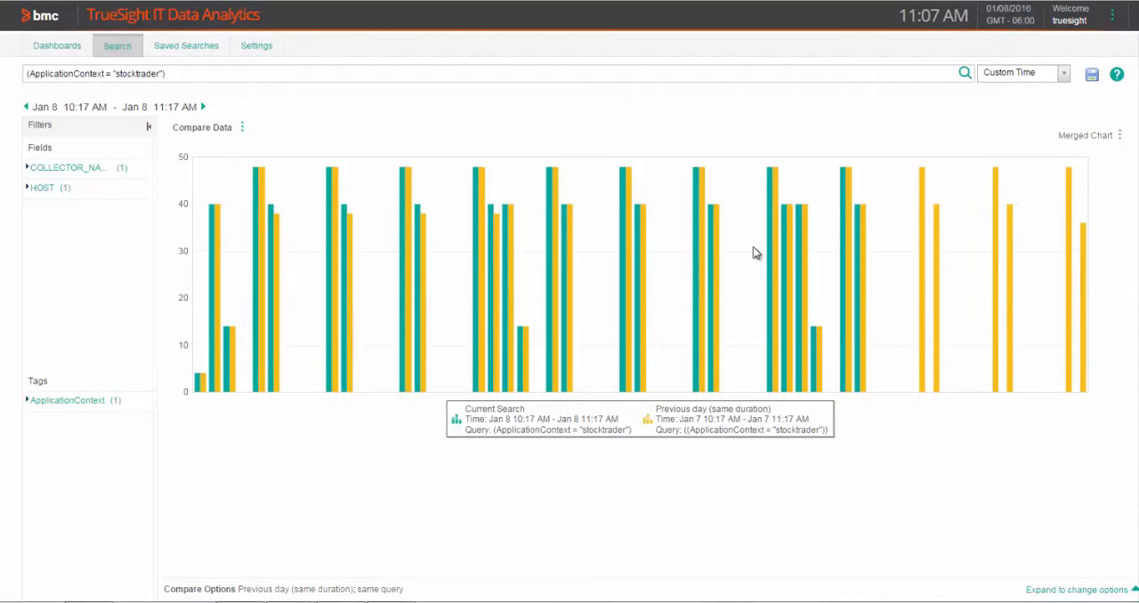
{"action": "left_click", "coordinate": [242, 128]}
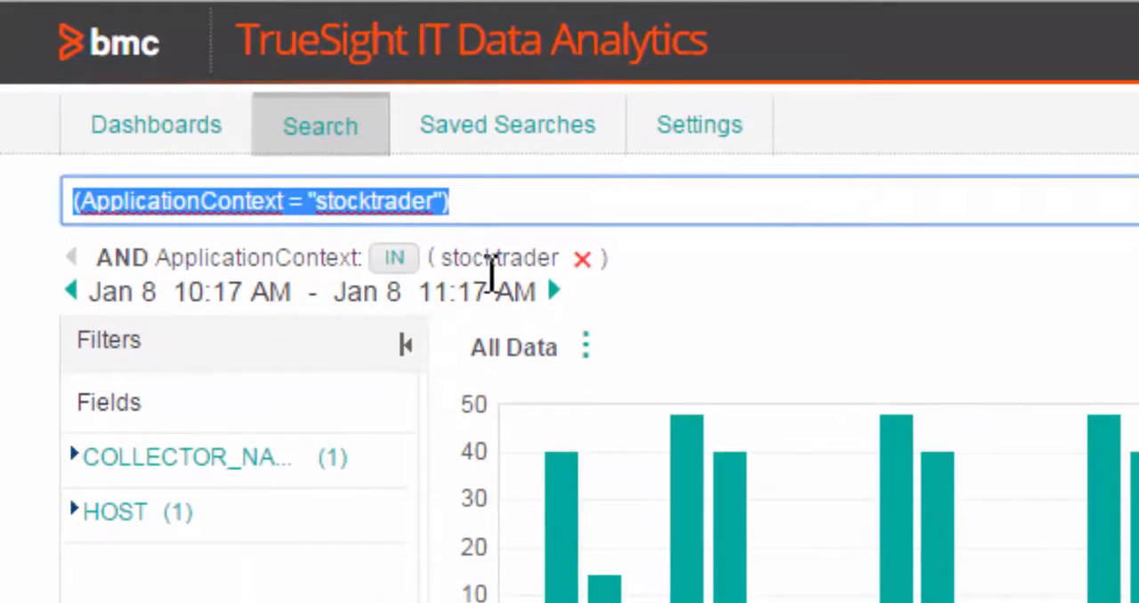
- Search the logs for WARNING || CRITICAL || ERROR and review the 22 matching events
{"action": "type", "text": "WARNING"}
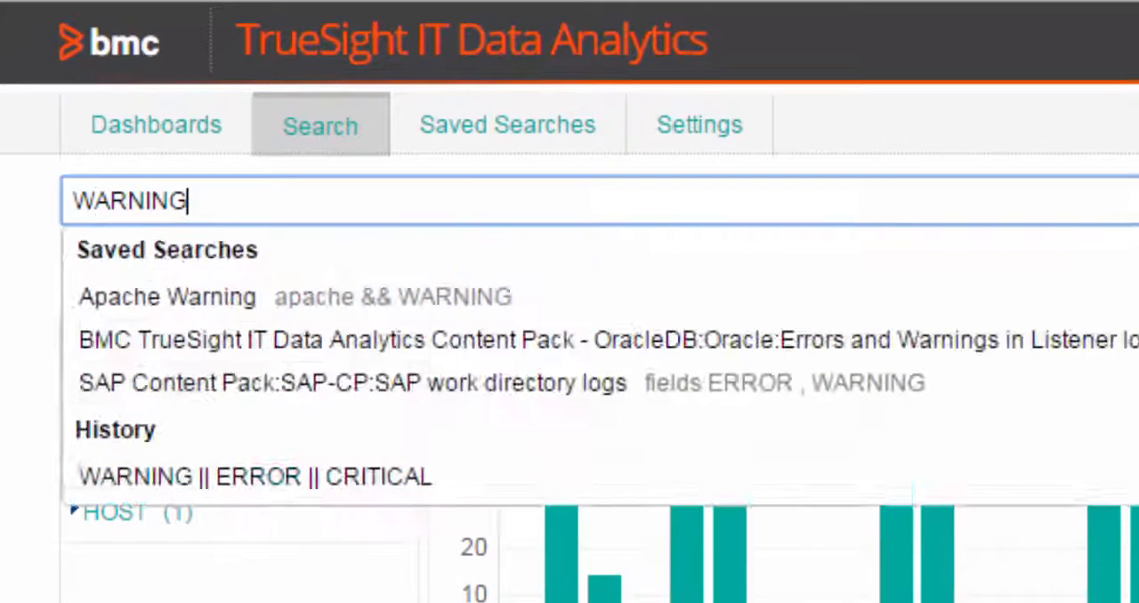
{"action": "type", "text": "WARNING || CRITICAL || ERROR"}
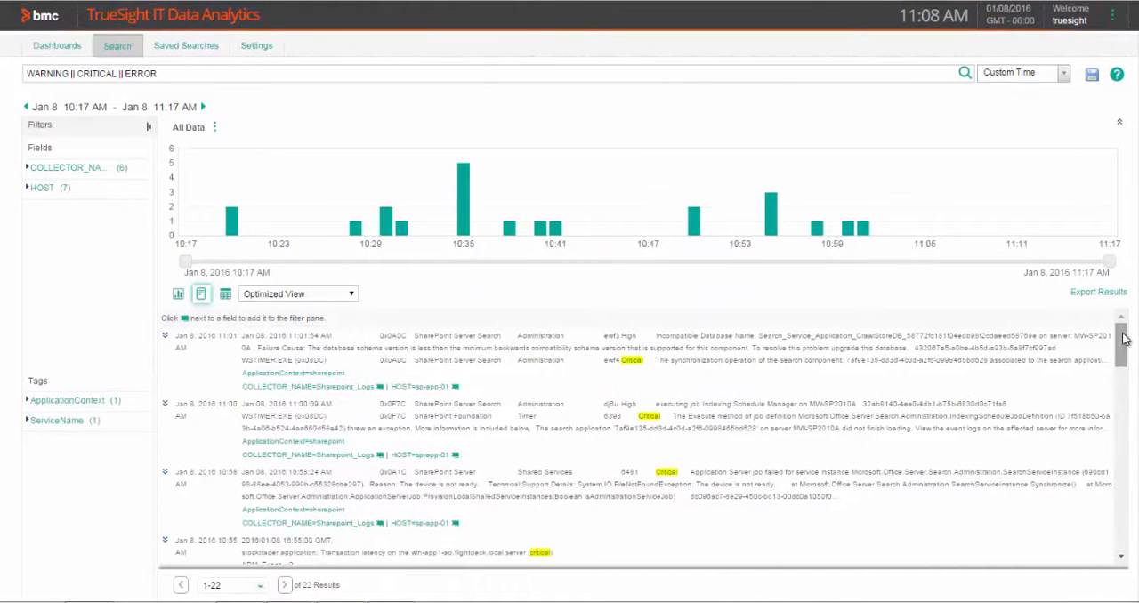
{"action": "scroll", "scroll_direction": "down", "scroll_amount": 3}
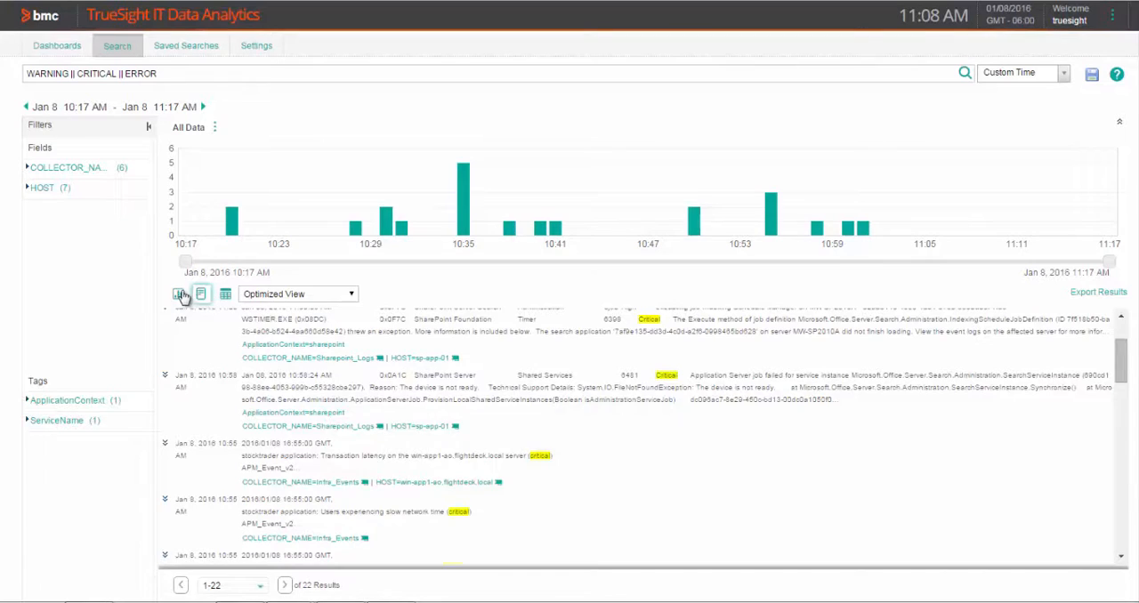
- Chart the matching events by host, narrow to the 10:35 spike as a table, then go to Dashboards
{"action": "left_click", "coordinate": [178, 294]}
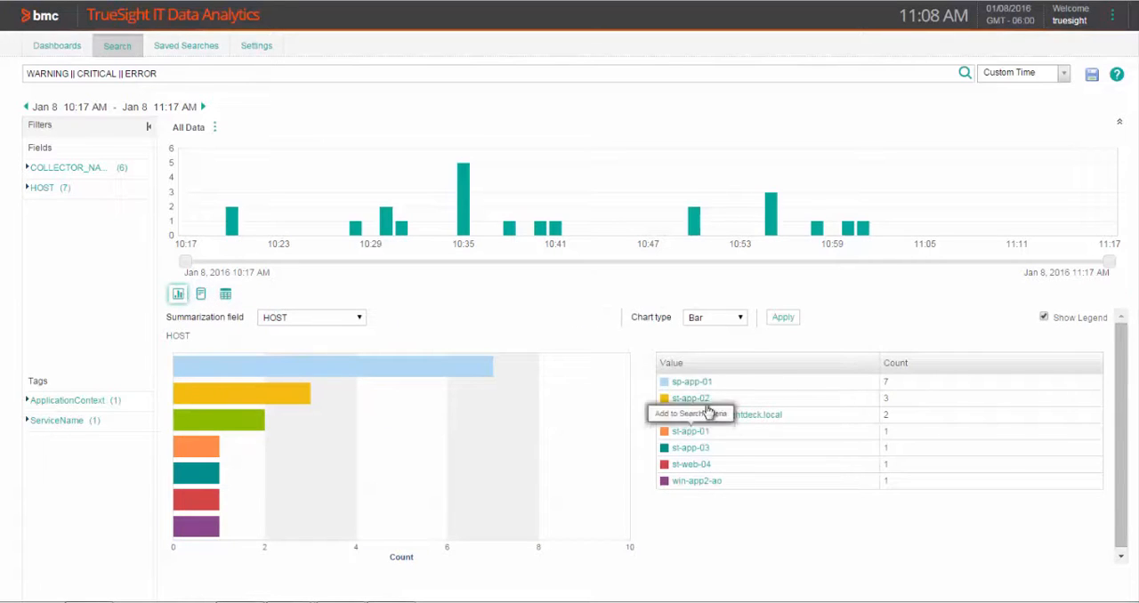
{"action": "mouse_move", "coordinate": [623, 395]}
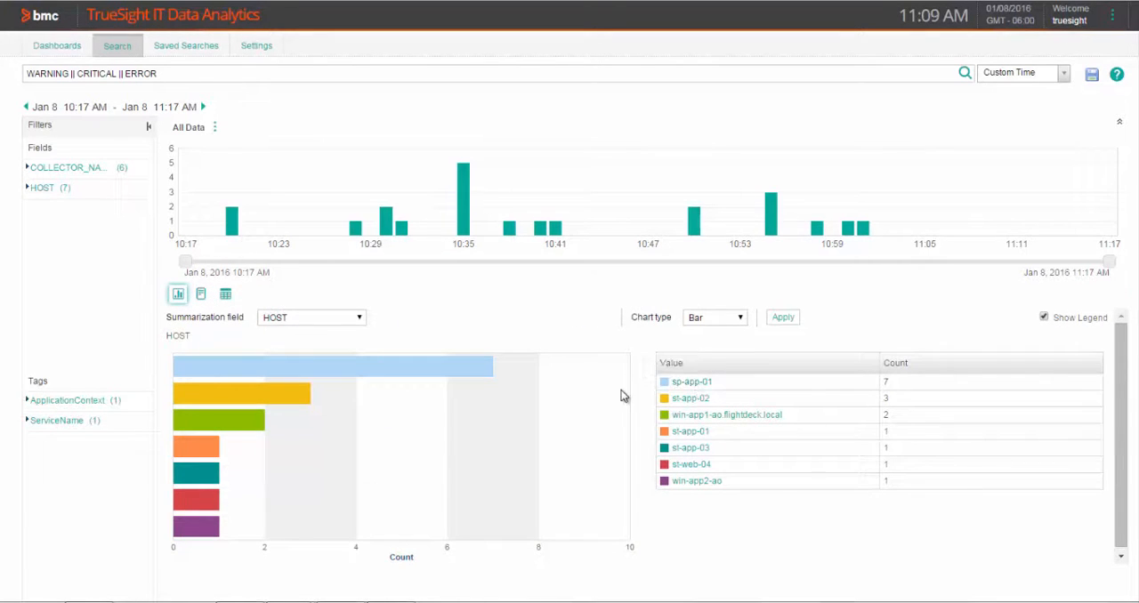
{"action": "mouse_move", "coordinate": [256, 107]}
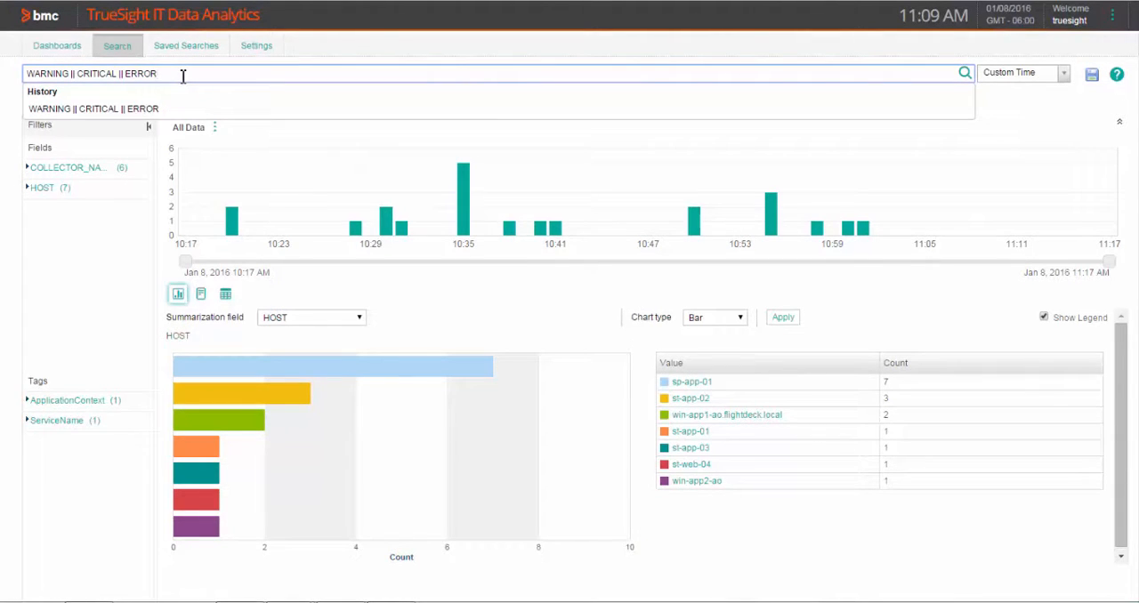
{"action": "mouse_move", "coordinate": [463, 187]}
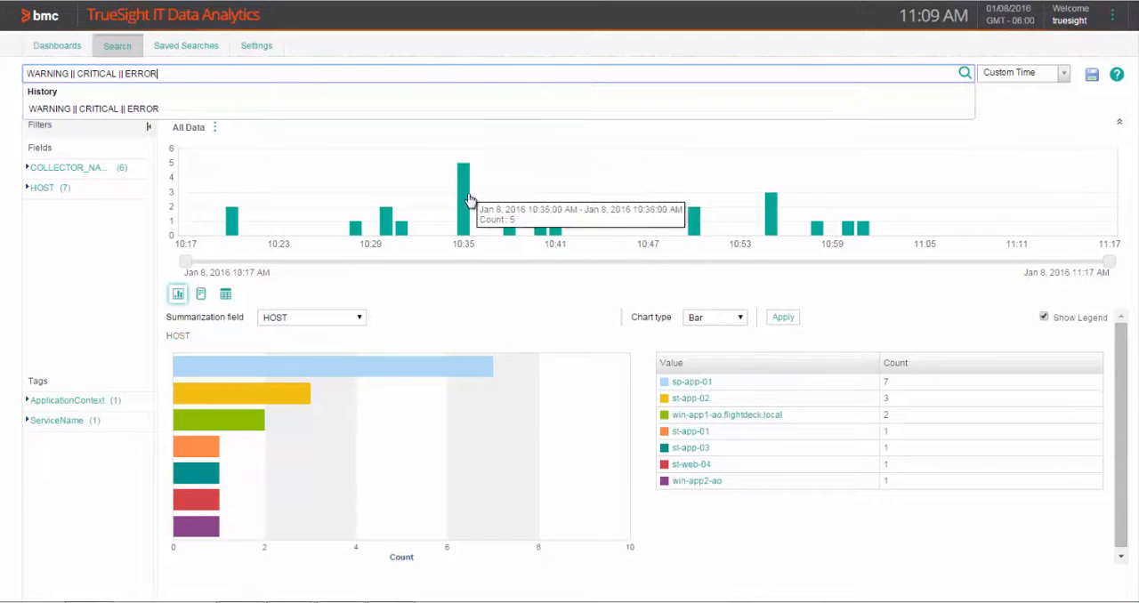
{"action": "left_click", "coordinate": [463, 187]}
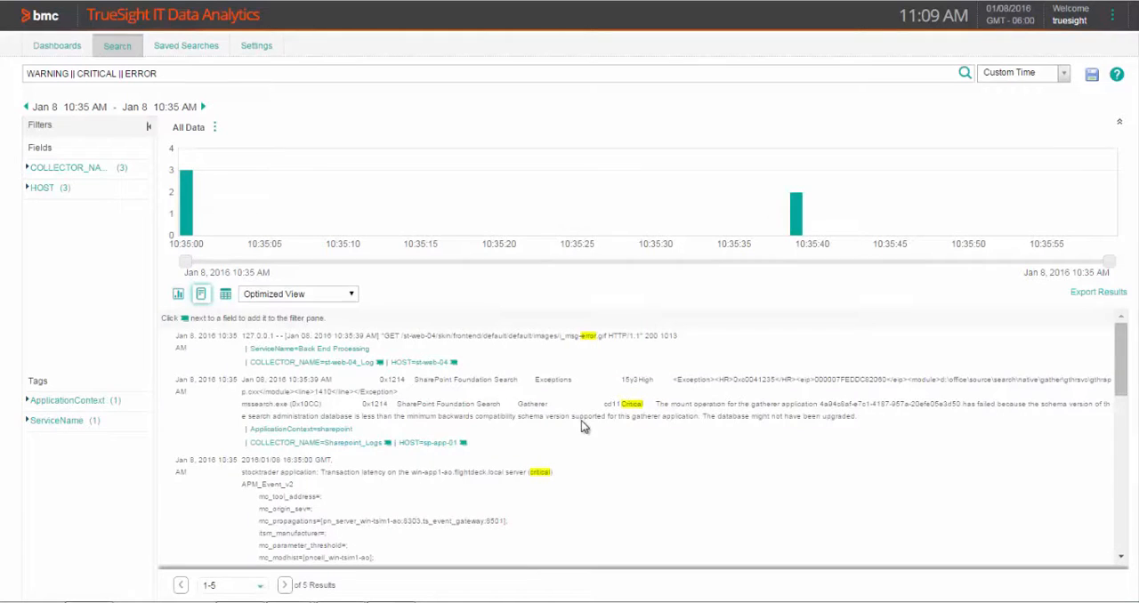
{"action": "left_click", "coordinate": [225, 294]}
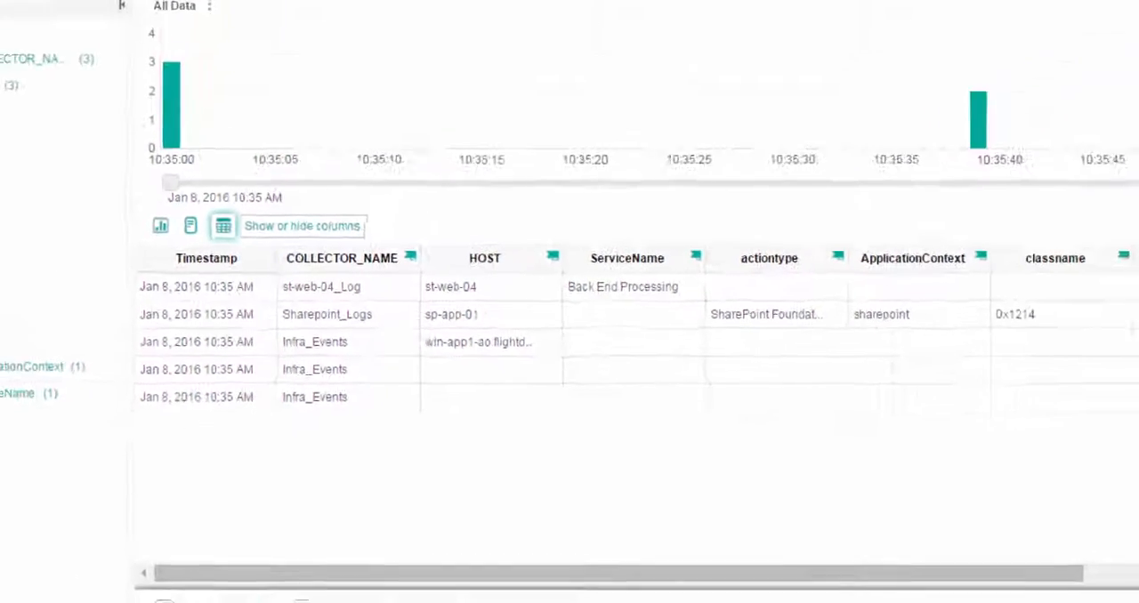
{"action": "left_click", "coordinate": [57, 47]}
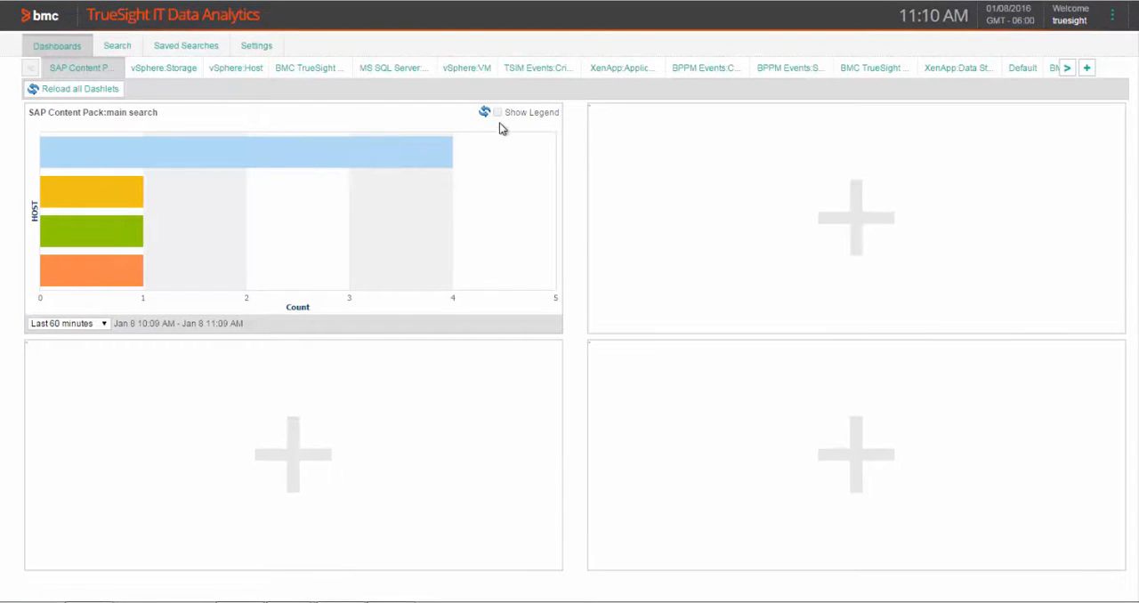
{"action": "mouse_move", "coordinate": [705, 67]}
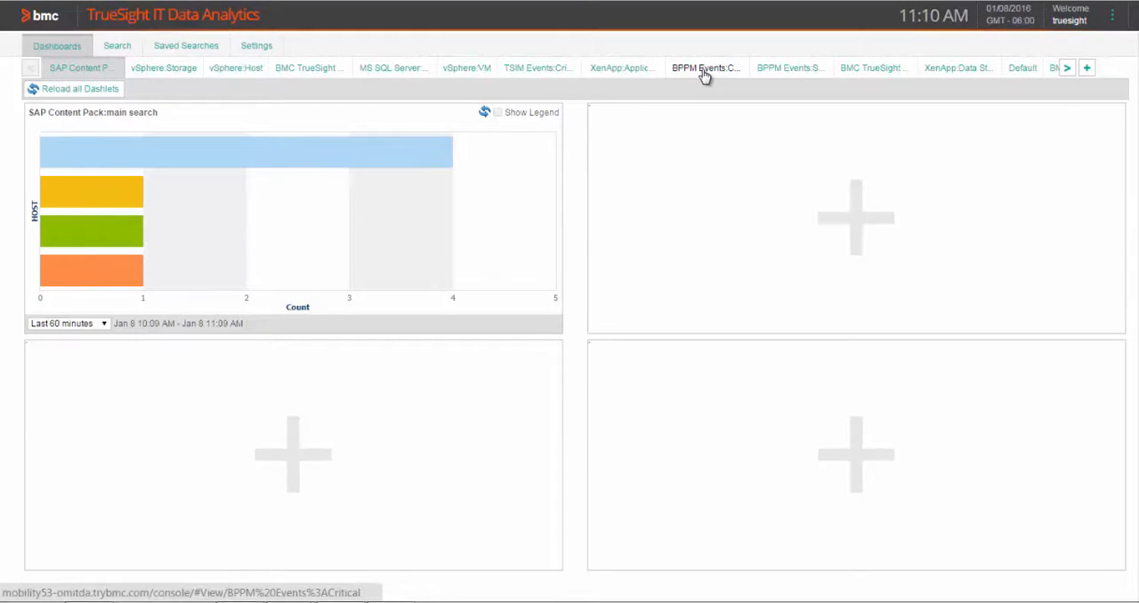
- Switch to the BPPM Events dashboard with the abnormality summary per host
{"action": "left_click", "coordinate": [705, 67]}
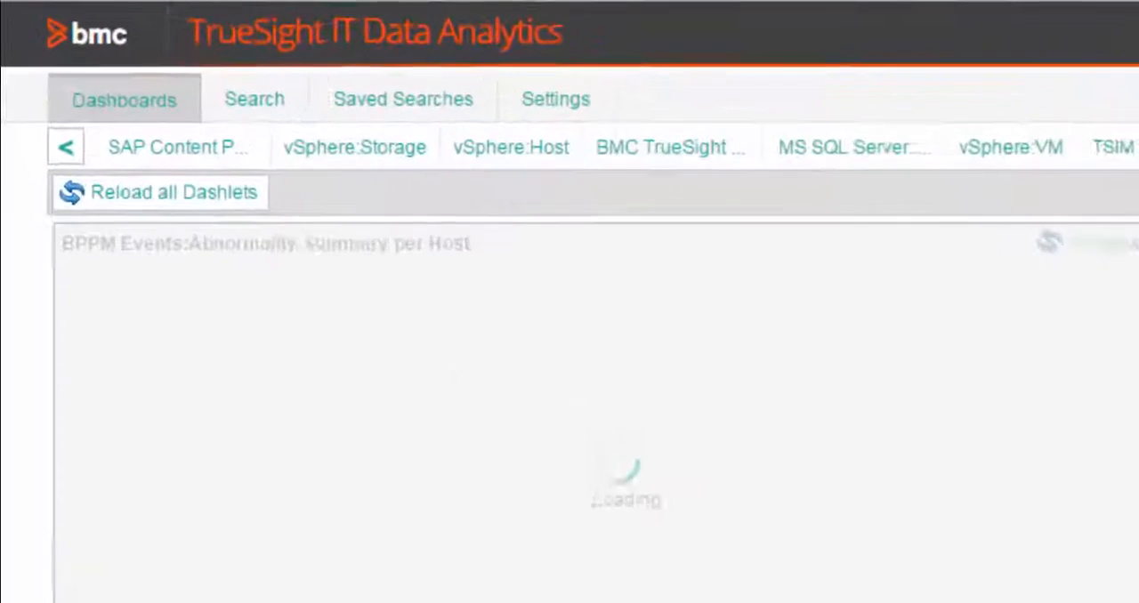